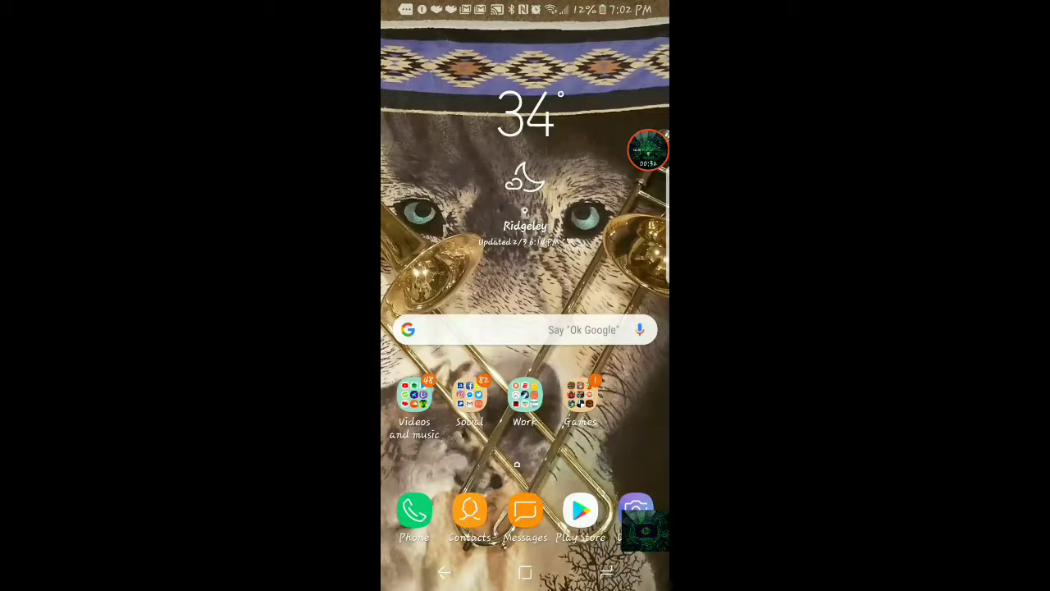
Open the home-screen Games folder to list Dig and the other games.
click(580, 394)
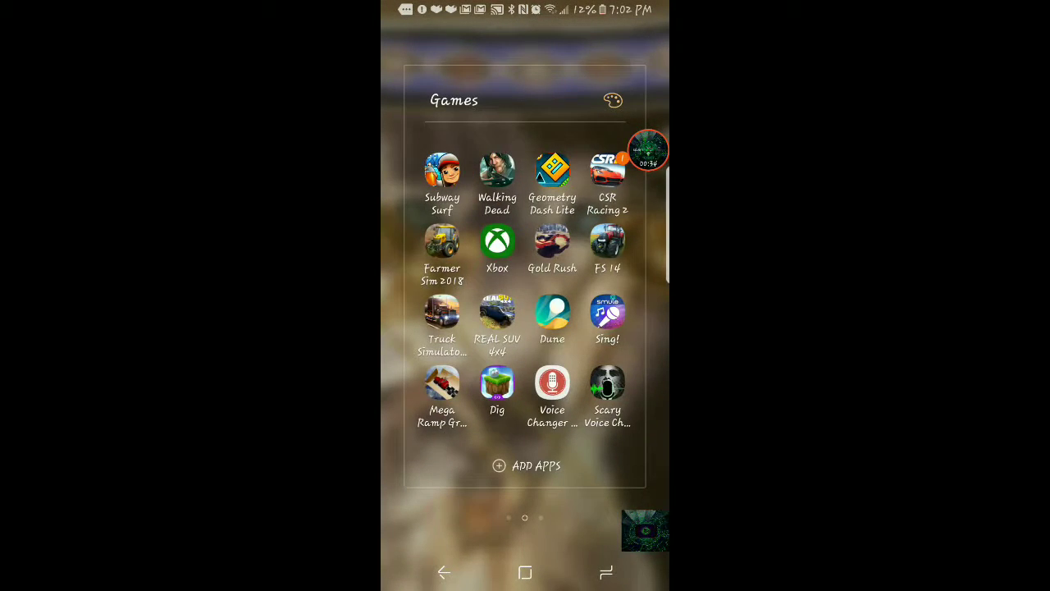
click(497, 382)
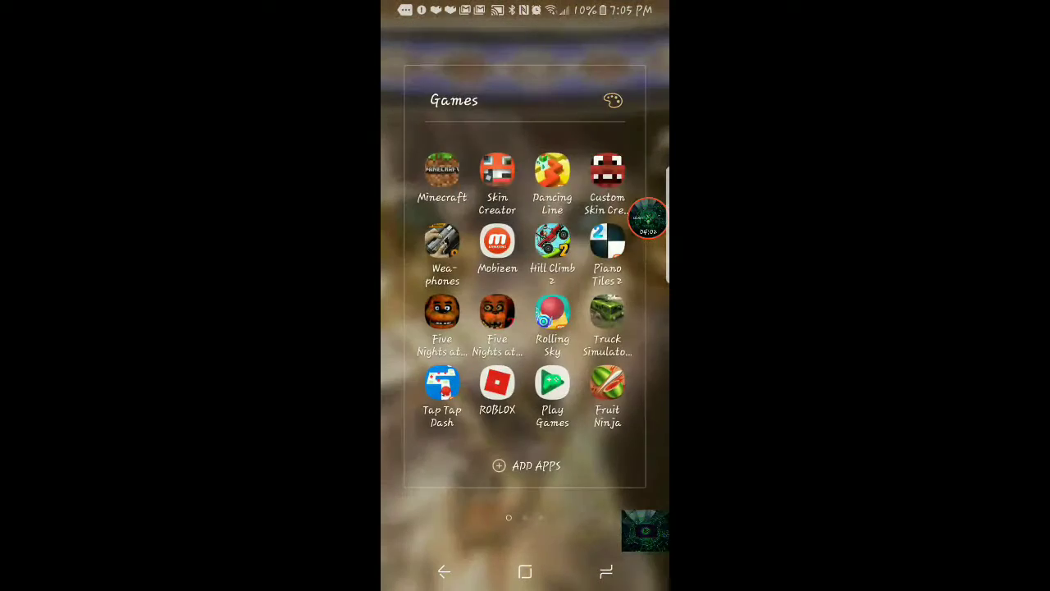
Swipe back to the Games folder's second page where Dig is listed.
scroll(left, 3)
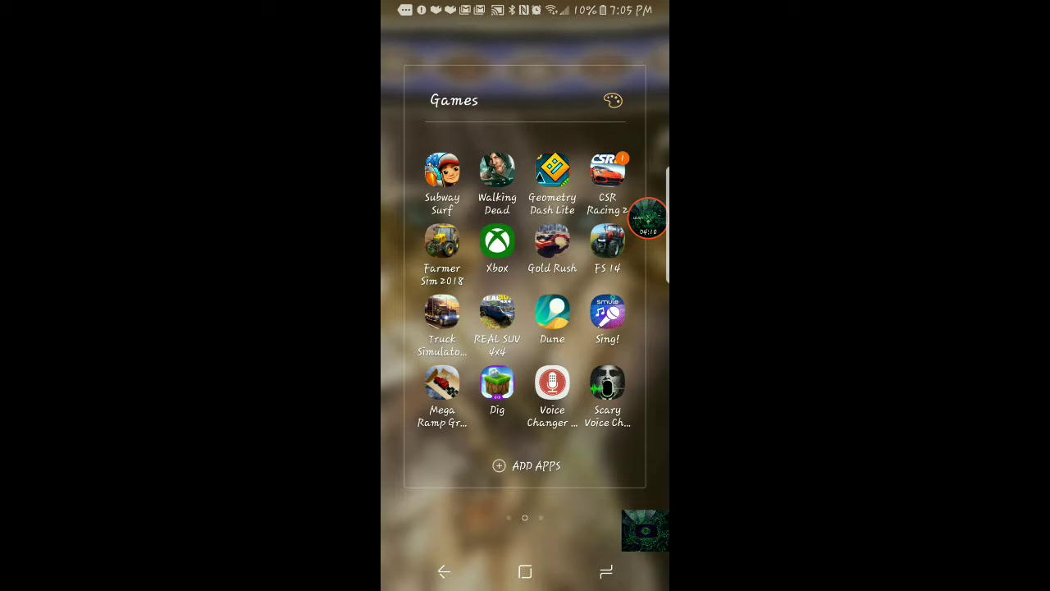
Find TH!NGS for Merge Cube in the Play Store and start installing it.
click(649, 219)
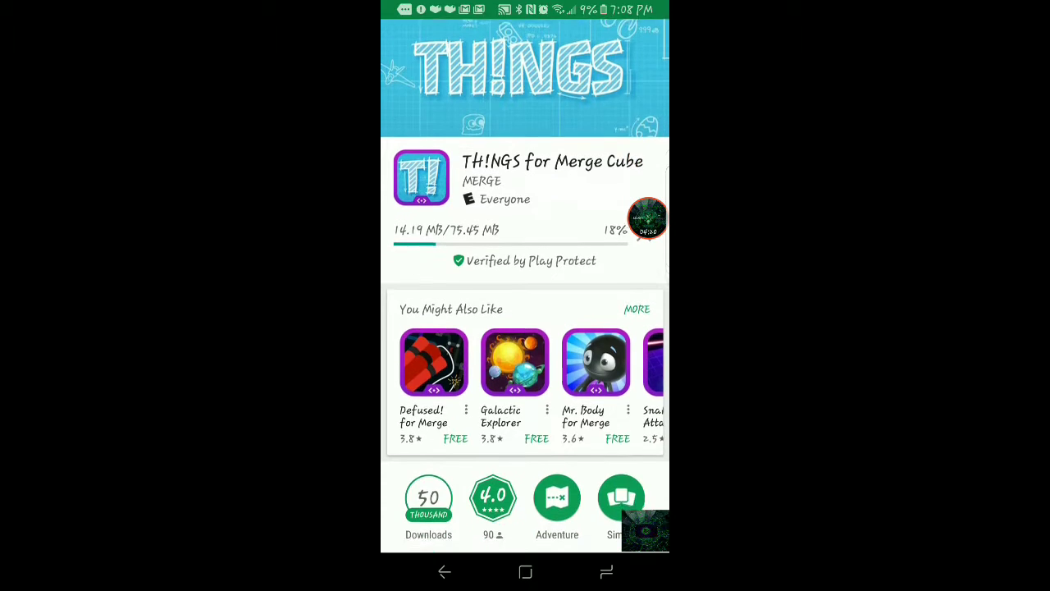
scroll(down, 3)
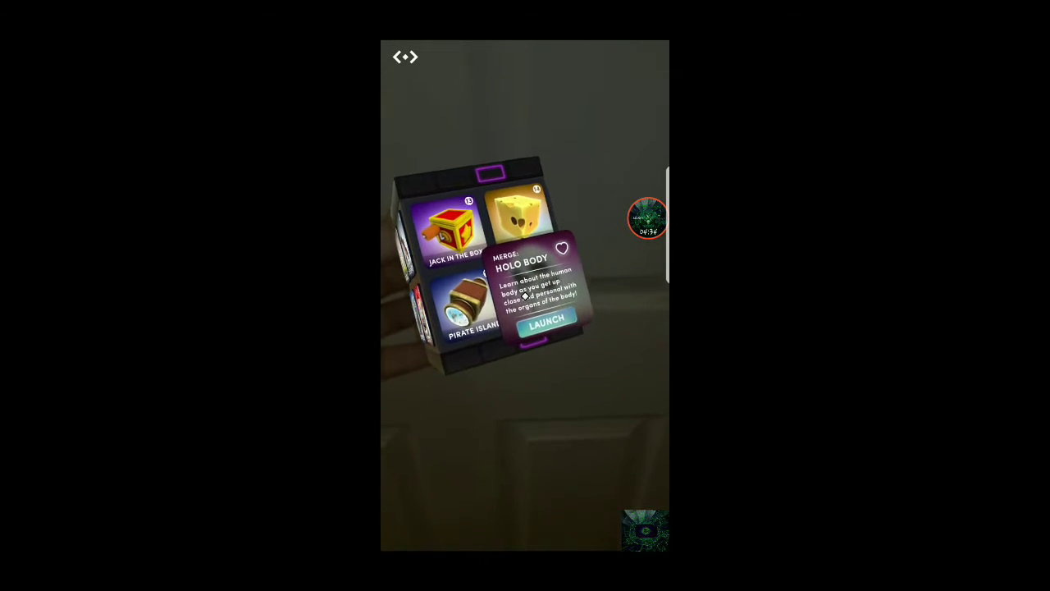
Launch Holo Body from the TH!NGS menu to show the labeled 3D heart.
click(546, 325)
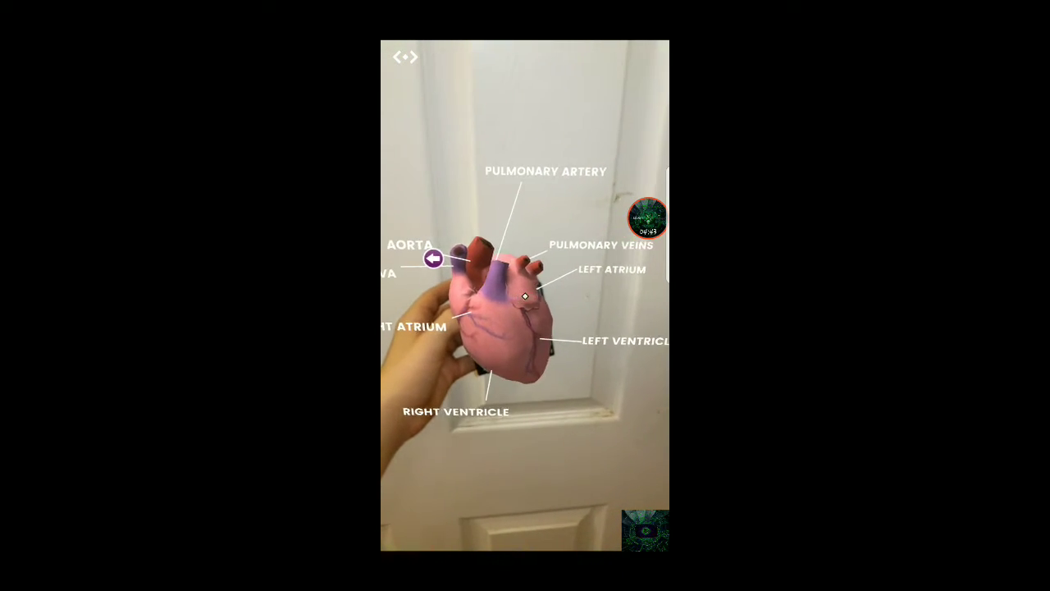
Leave the Holo Body heart and return to the TH!NGS menu cube.
click(433, 258)
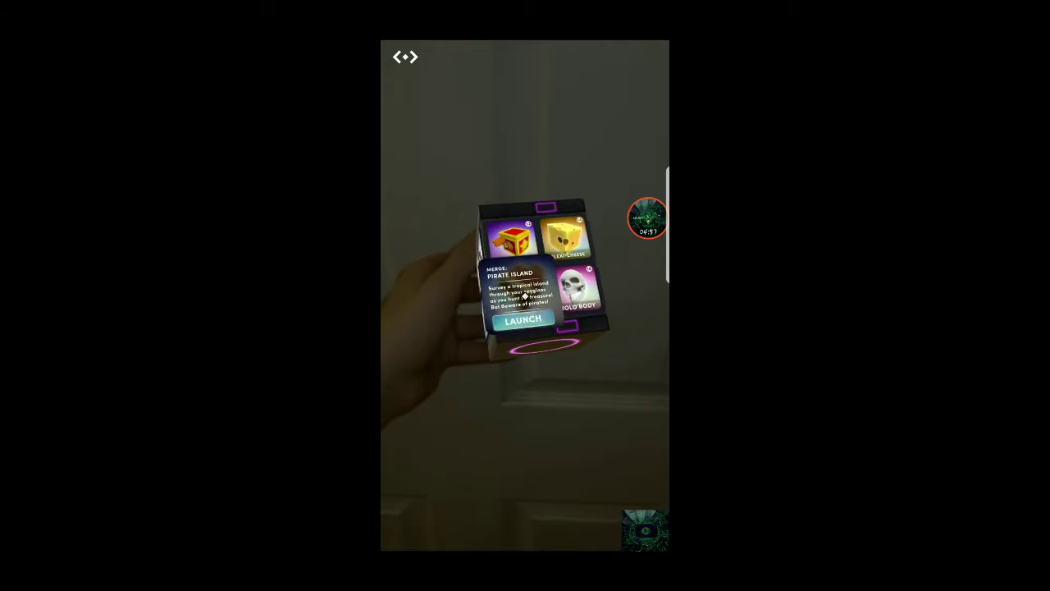
Launch the Jack in the Box toy, a yellow star-faced box with a crank.
click(522, 319)
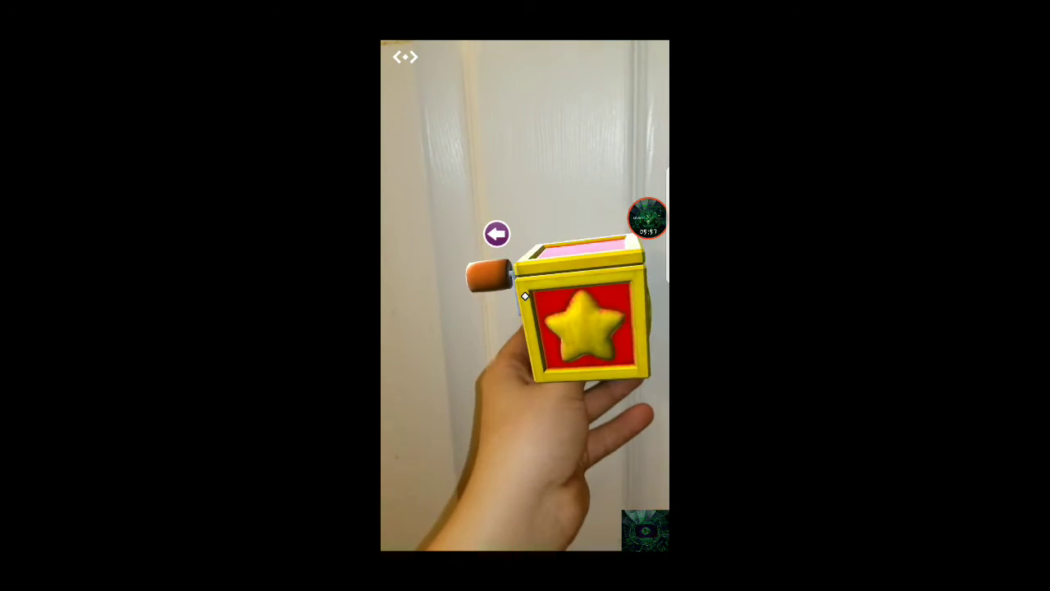
Close the Jack in the Box and bring up the Flexi-Cheese launch card.
click(496, 234)
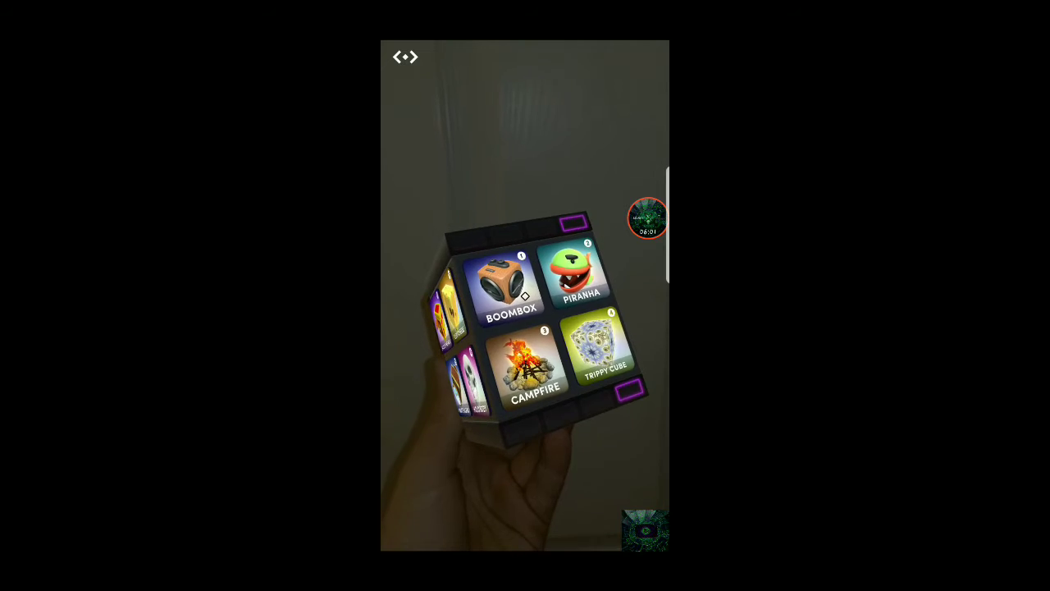
click(511, 287)
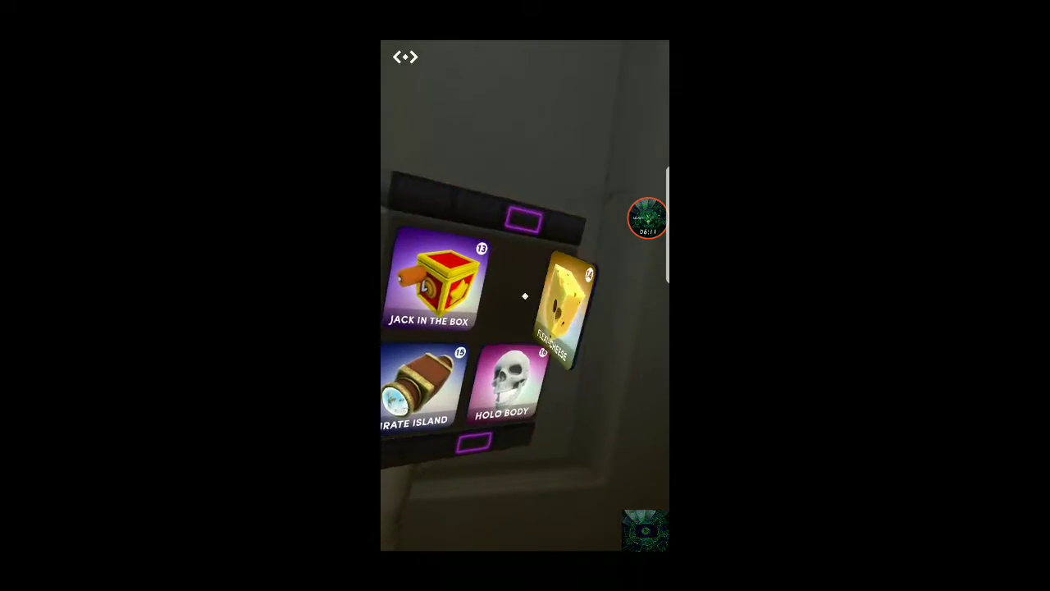
click(564, 304)
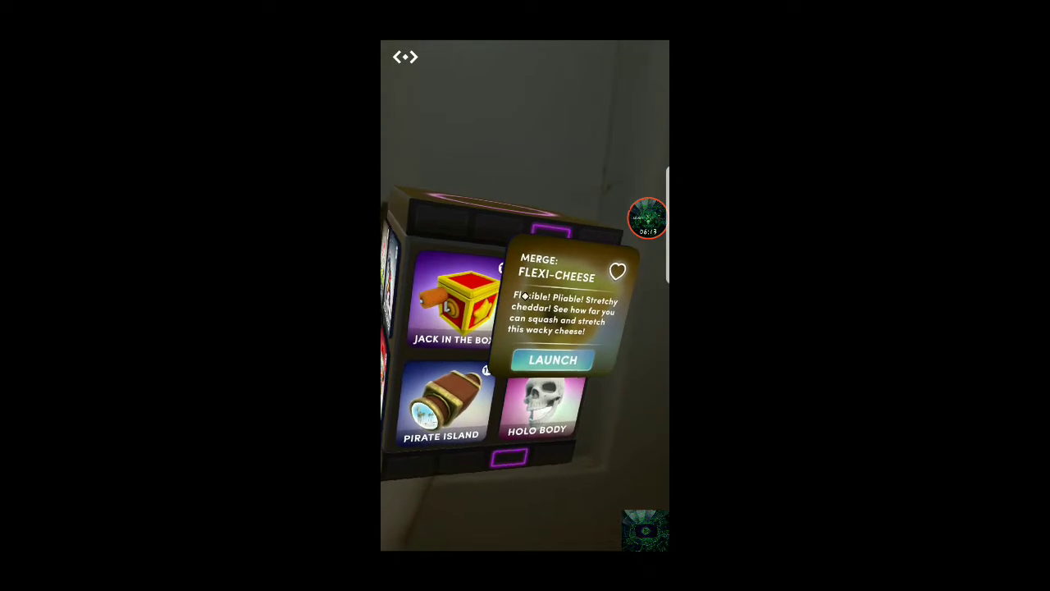